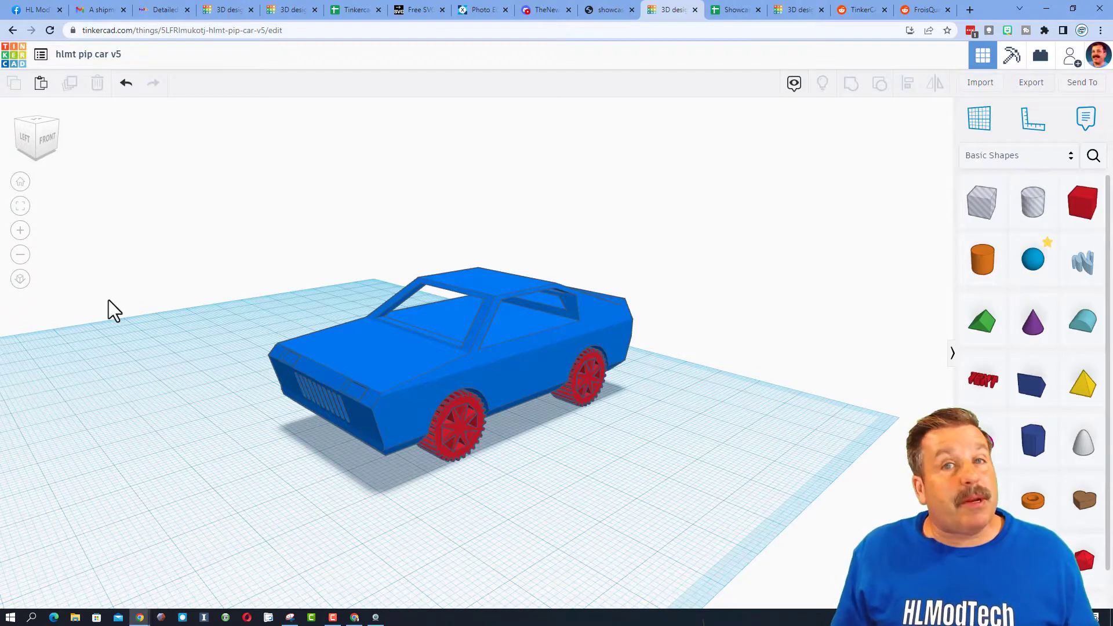
# Step: Select every piece of the car and tip it 90° onto its side, underside facing up
pyautogui.moveTo(115, 311); pyautogui.dragTo(189, 335)
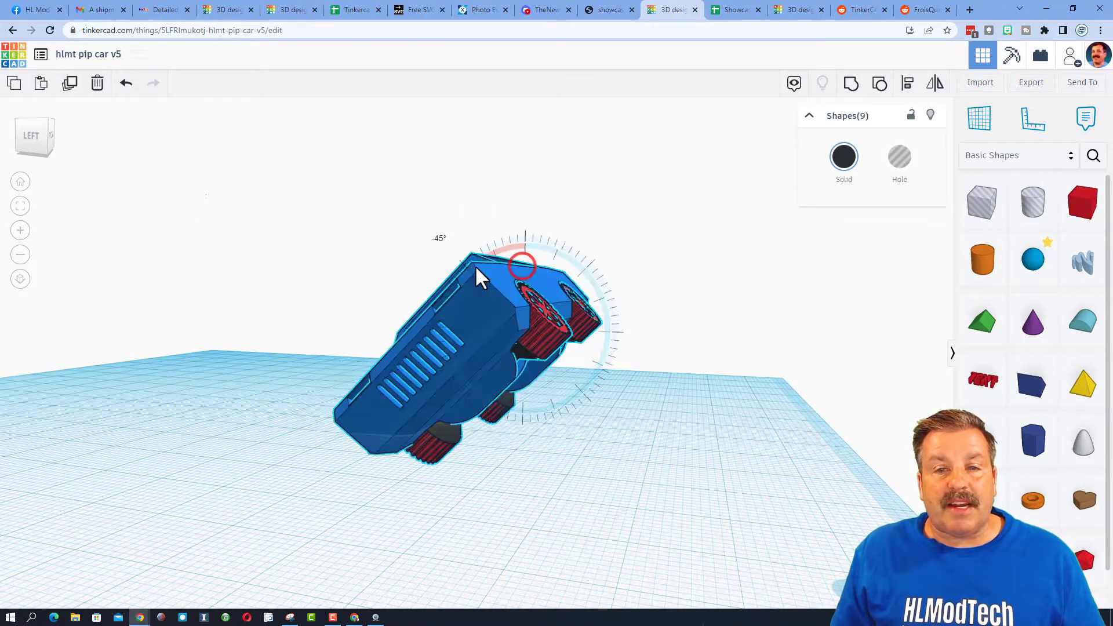
pyautogui.moveTo(518, 267); pyautogui.dragTo(422, 355)
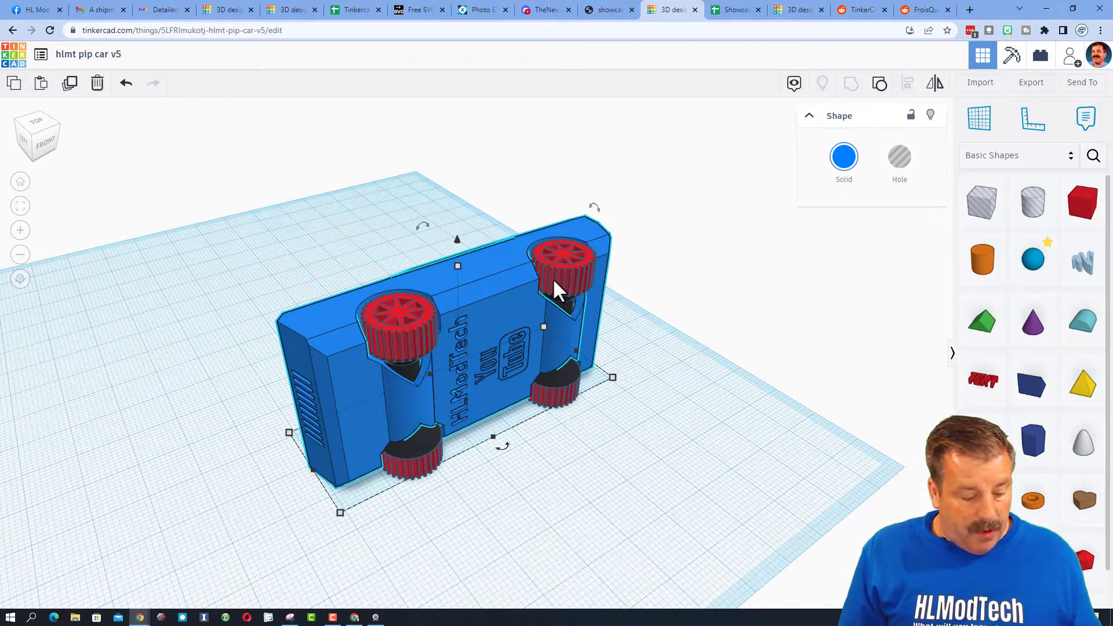
# Step: Lift the selected parts off the workplane and clear the selection
pyautogui.press('ctrl+Up')
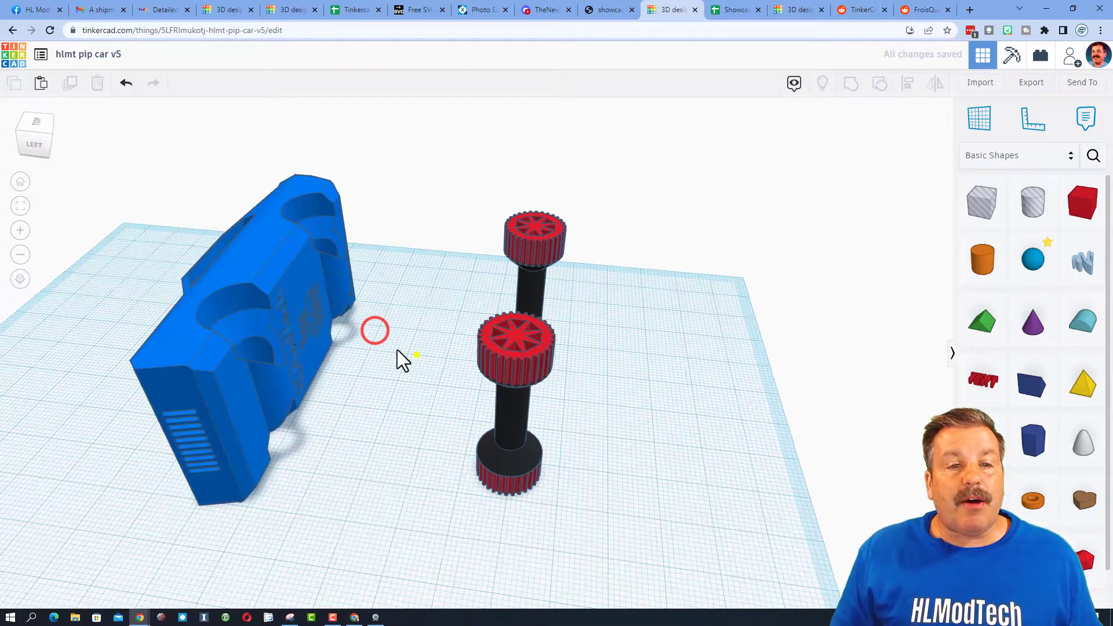
pyautogui.click(270, 297)
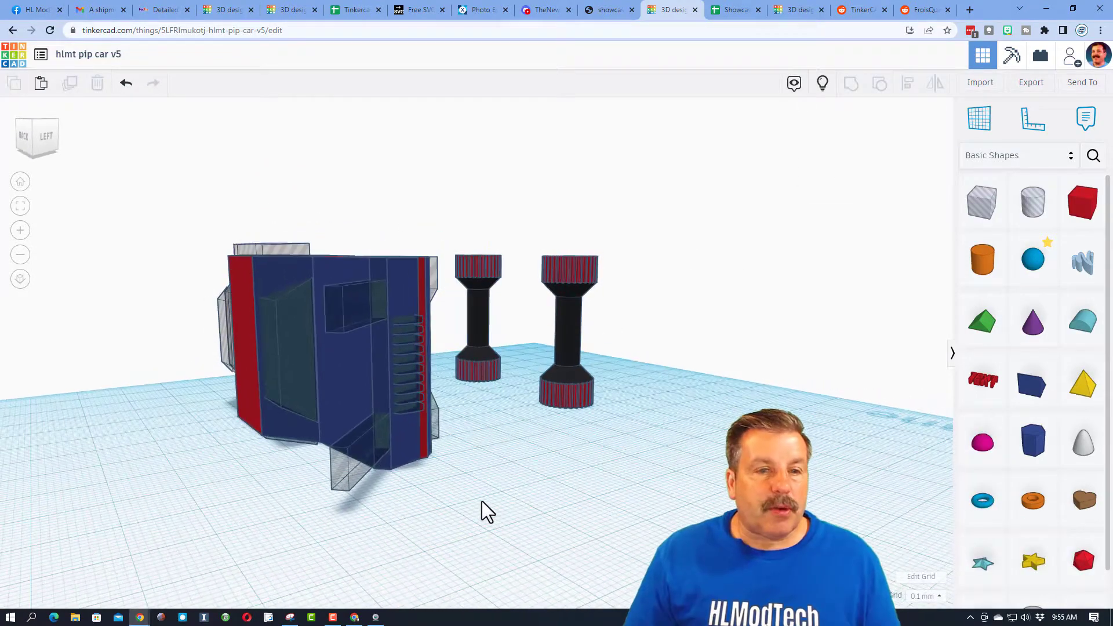
# Step: Resize the trapezoid wheel-well cutout from 14.90 to 6.75 and view the body's other side
pyautogui.click(280, 411)
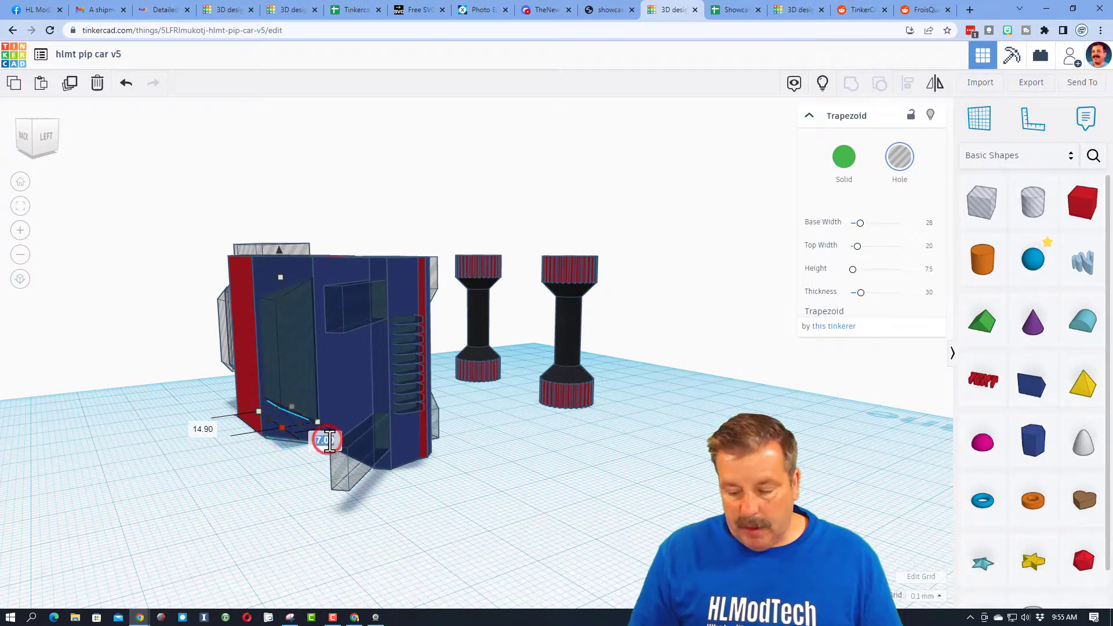
pyautogui.write('6.75')
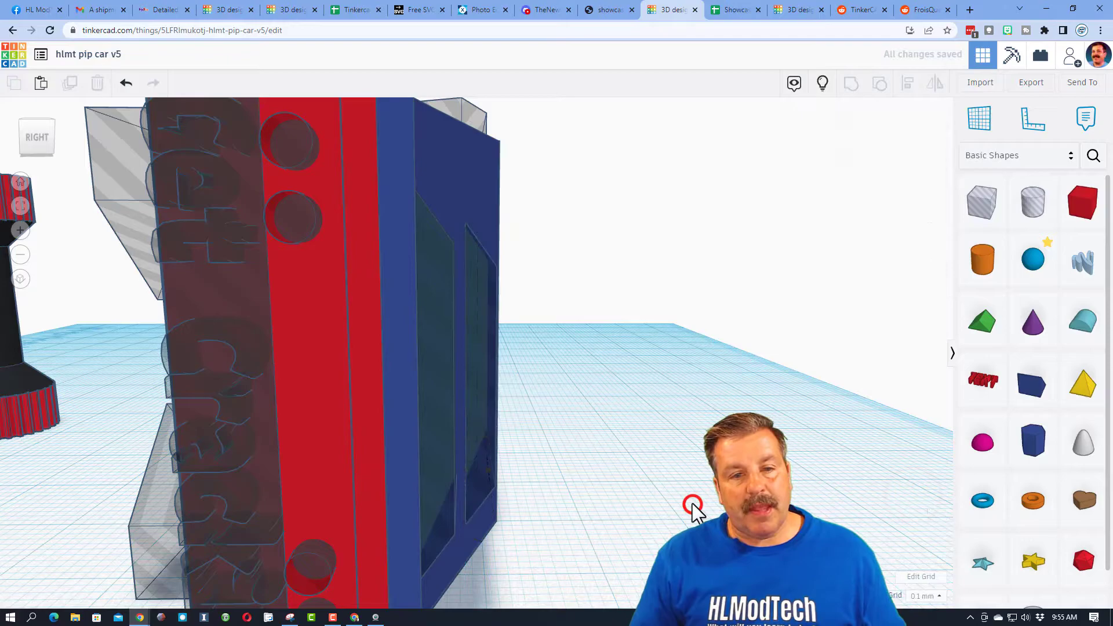
pyautogui.moveTo(692, 504); pyautogui.dragTo(596, 486)
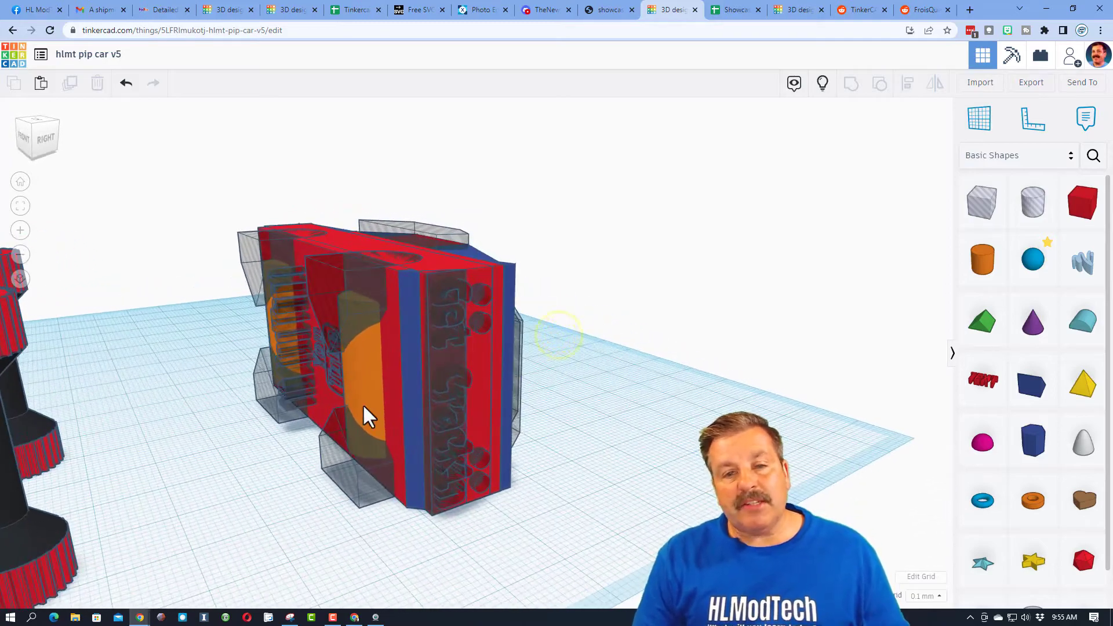
# Step: Group the body with its cutout shapes into one red body with open wheel wells
pyautogui.moveTo(368, 415); pyautogui.dragTo(579, 394)
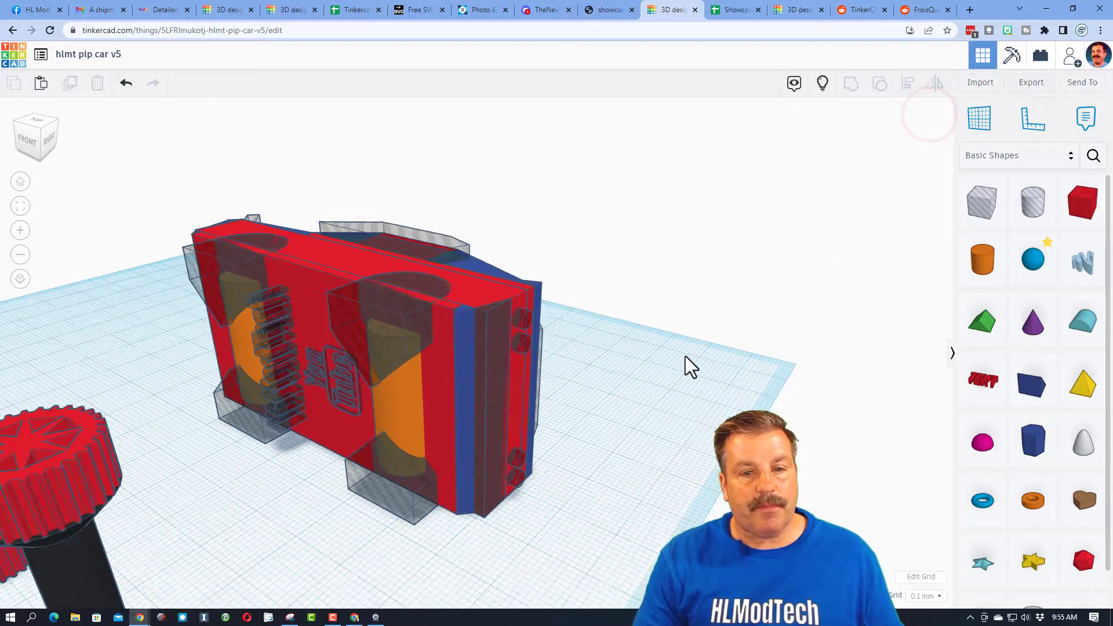
pyautogui.moveTo(689, 365); pyautogui.dragTo(333, 177)
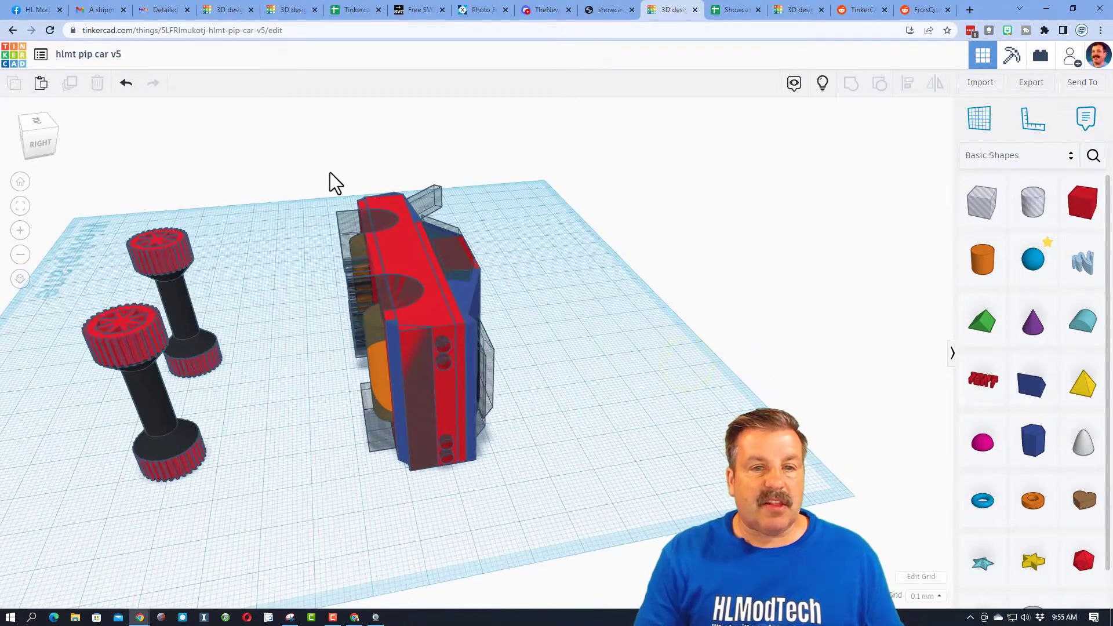
pyautogui.click(851, 83)
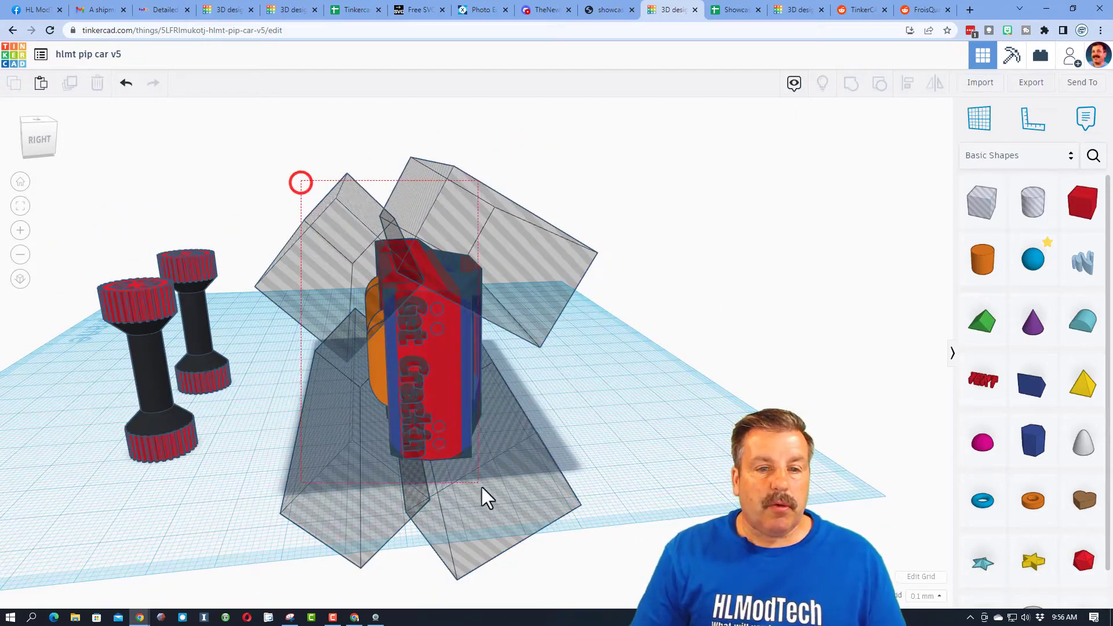
pyautogui.click(849, 84)
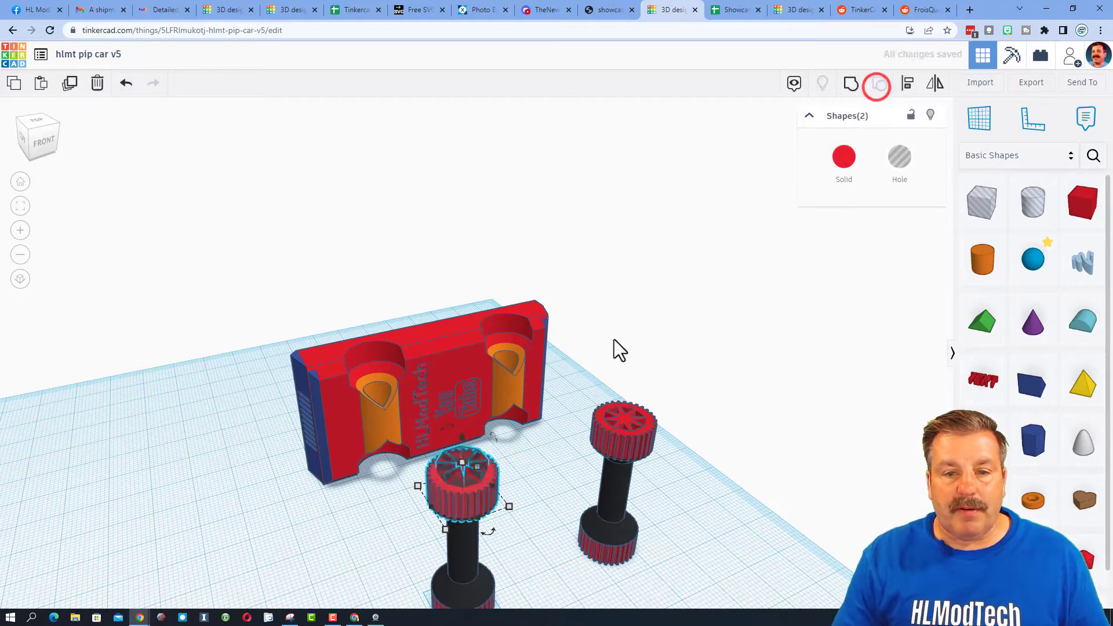
# Step: Group the wheel pieces together and select the first wheel set for realignment
pyautogui.click(876, 83)
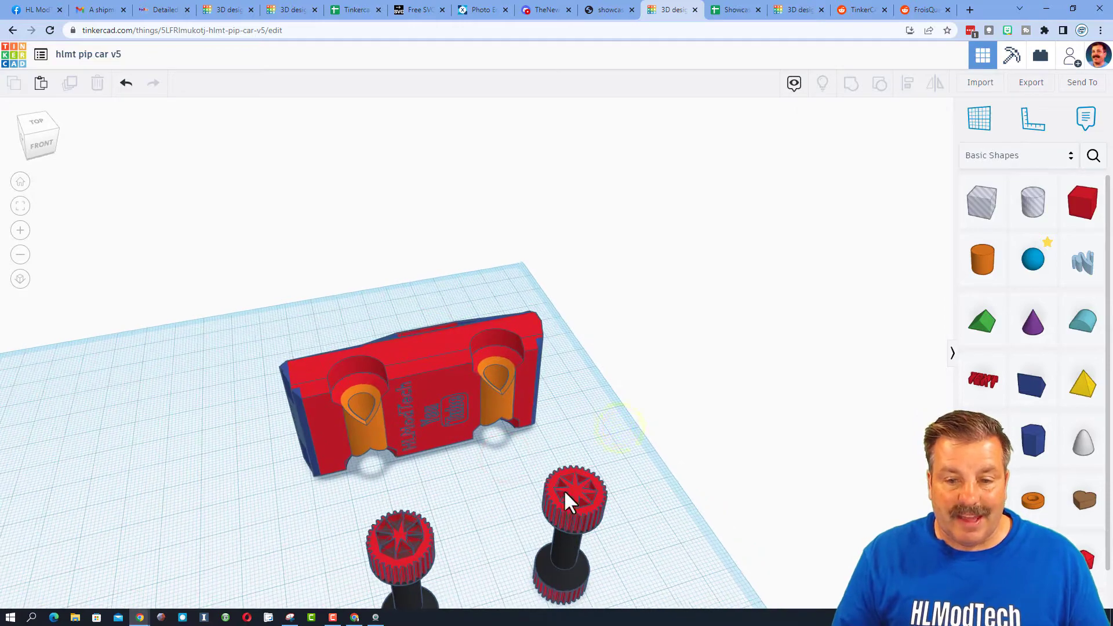
pyautogui.click(573, 489)
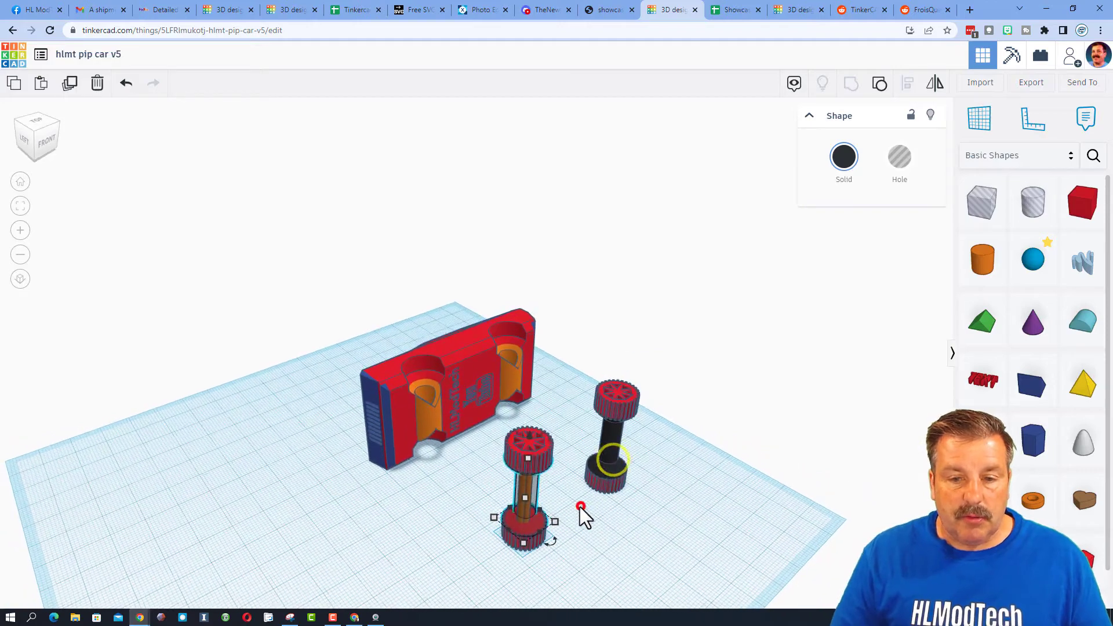
# Step: Select the four wheel-set pieces and bring up the Align handles to centre them
pyautogui.click(879, 83)
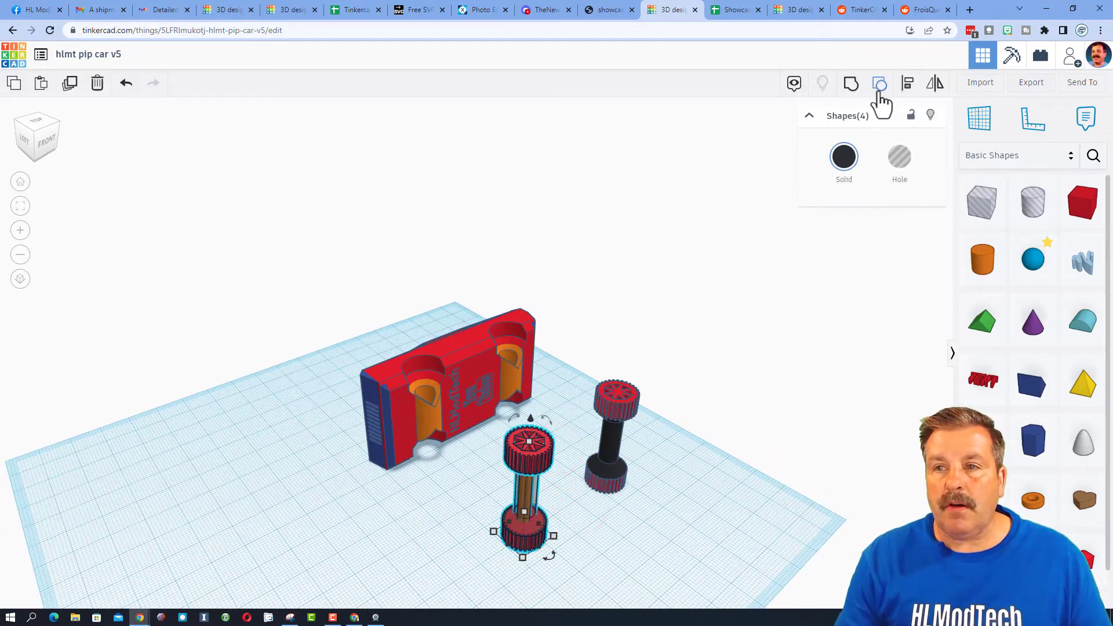
pyautogui.click(906, 83)
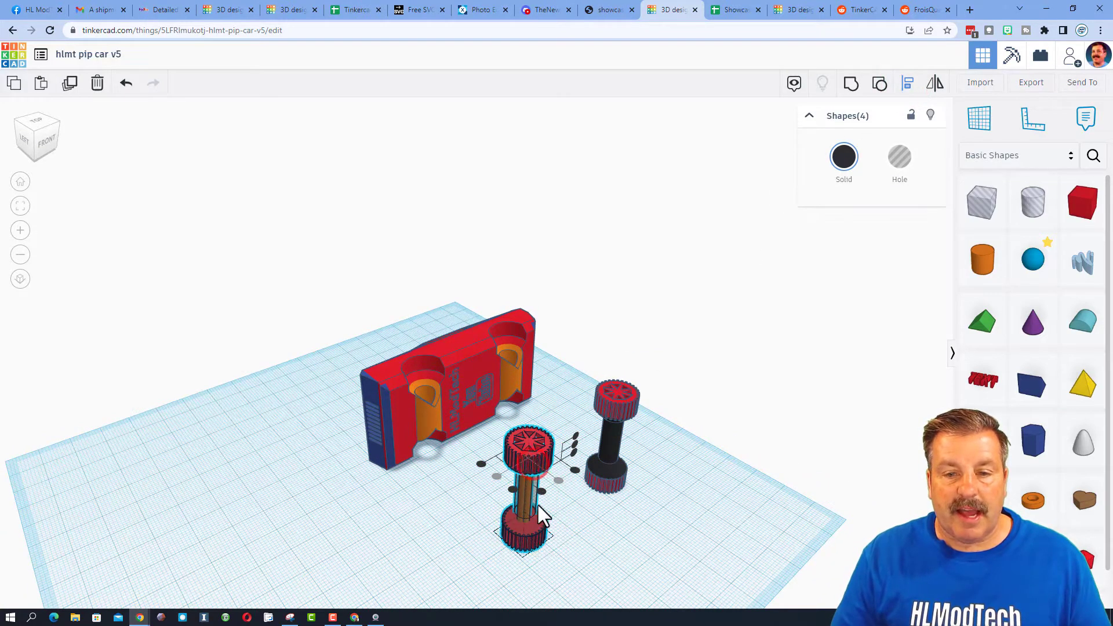
pyautogui.moveTo(695, 454)
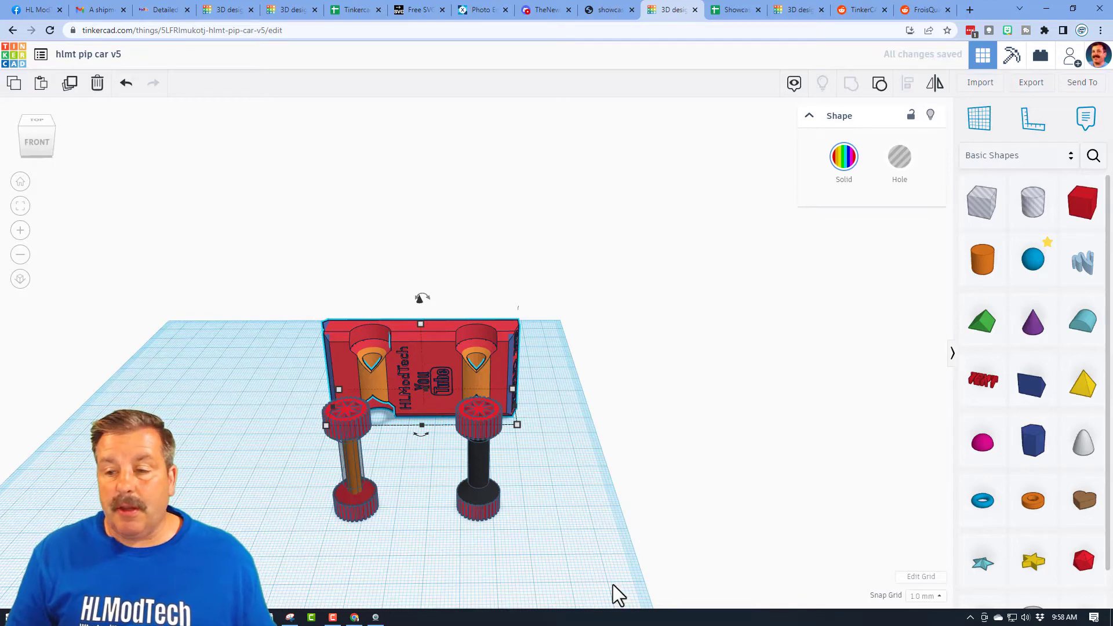
pyautogui.moveTo(593, 489)
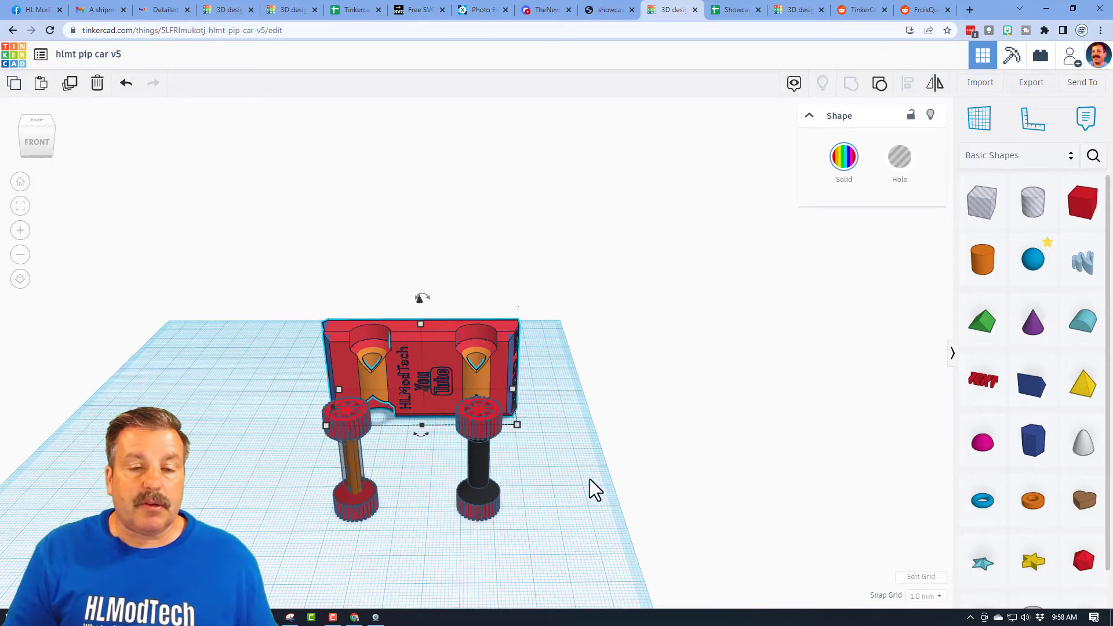